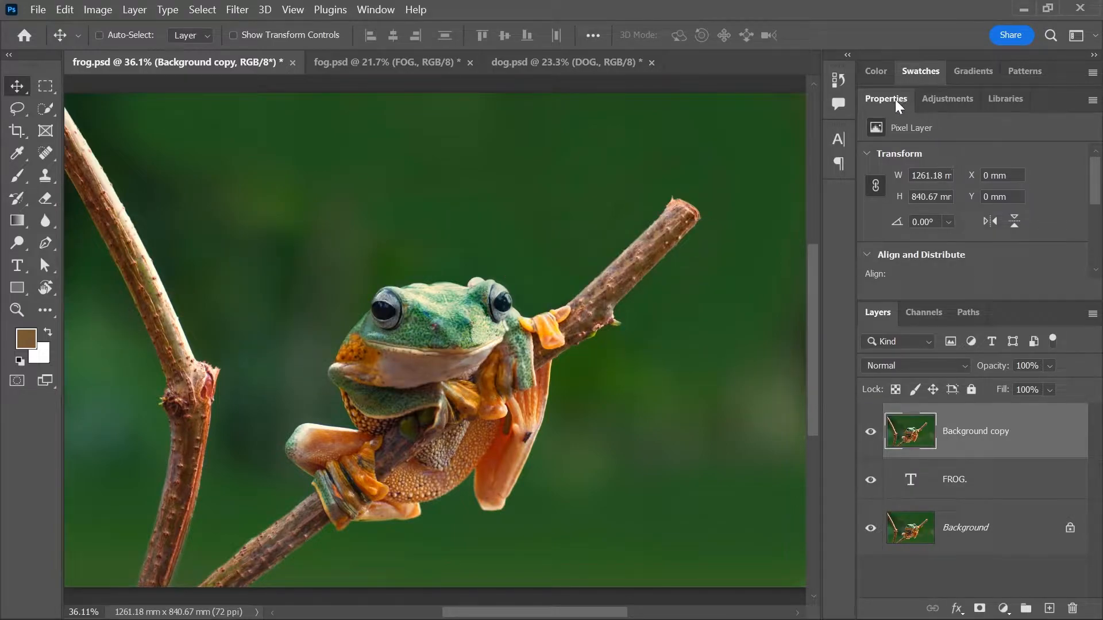
- Remove the background from the Background copy layer so FROG. shows behind the frog
scroll(down, 3)
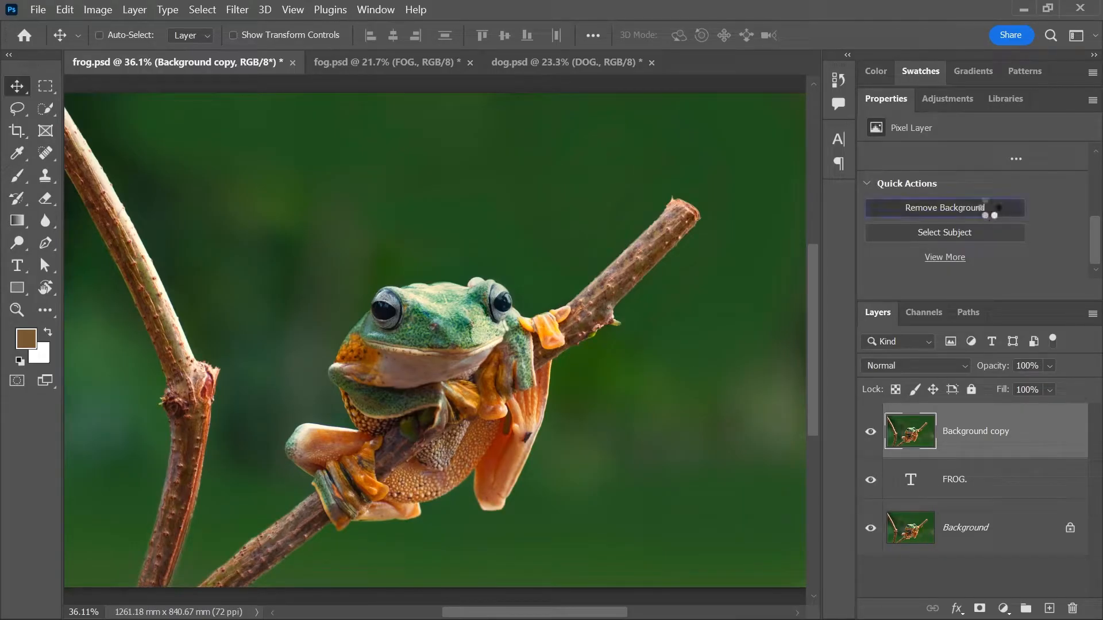
click(945, 208)
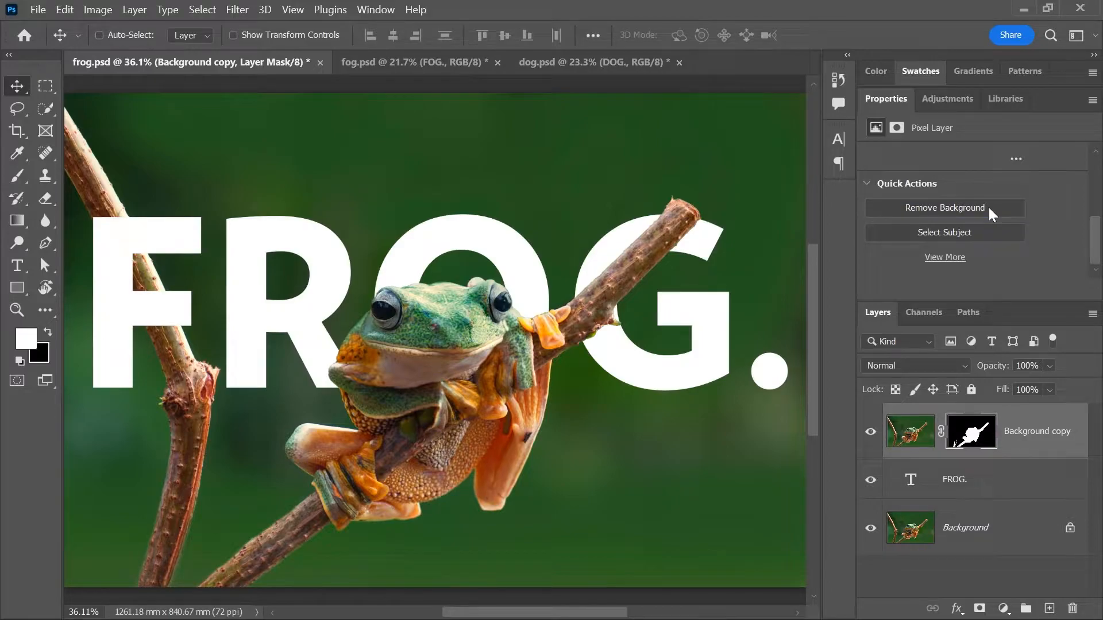
mouse_move(975, 439)
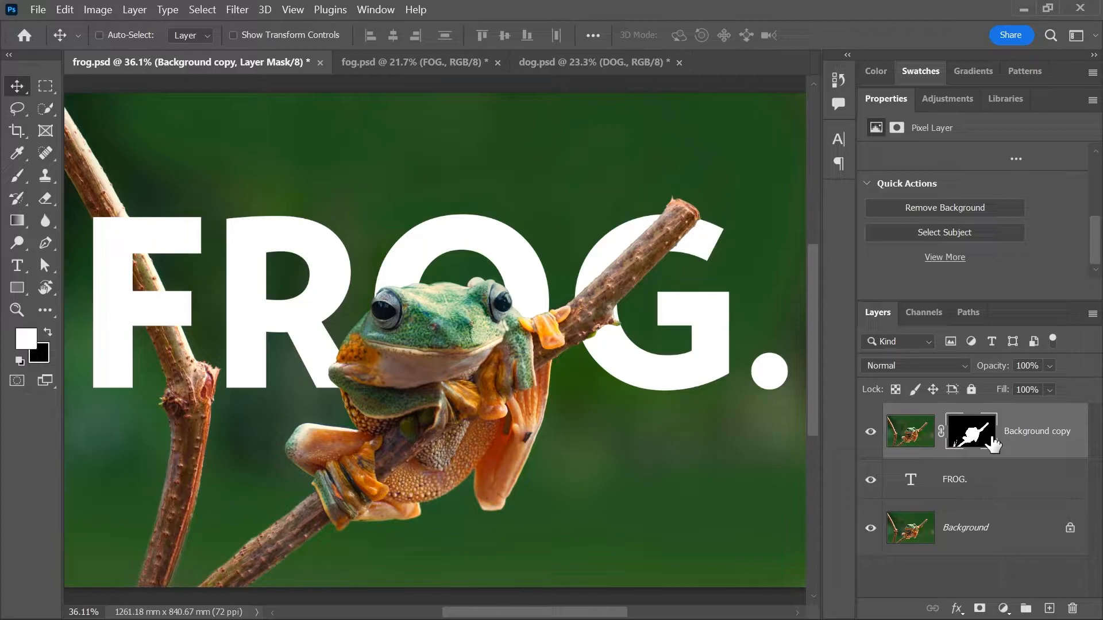
mouse_move(489, 485)
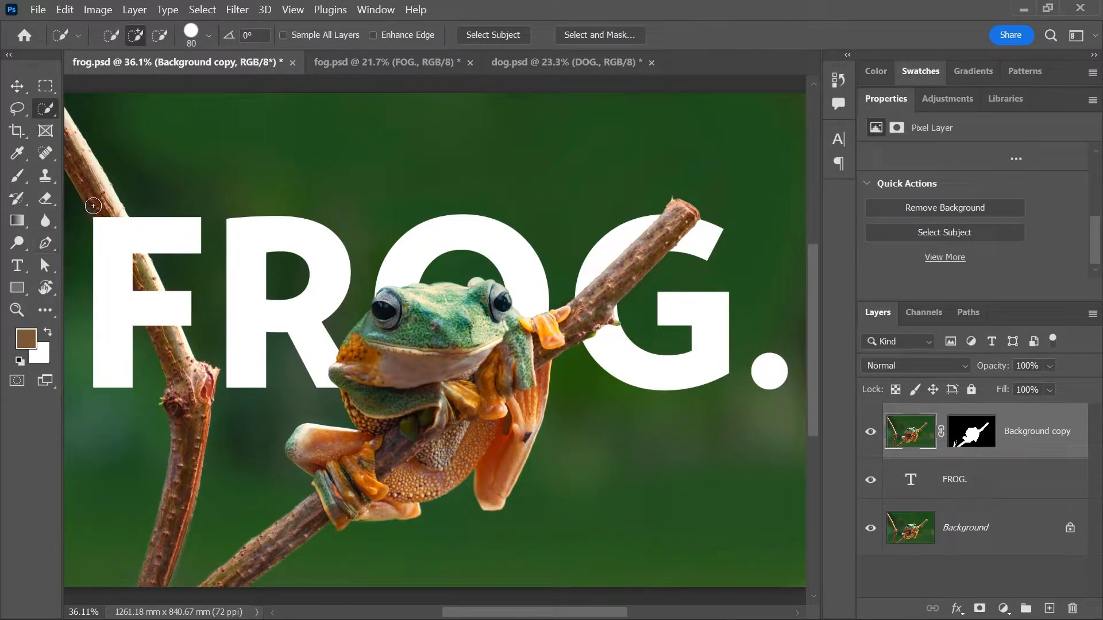
- Add the left branch to the frog layer's mask so it crosses in front of the F
click(971, 431)
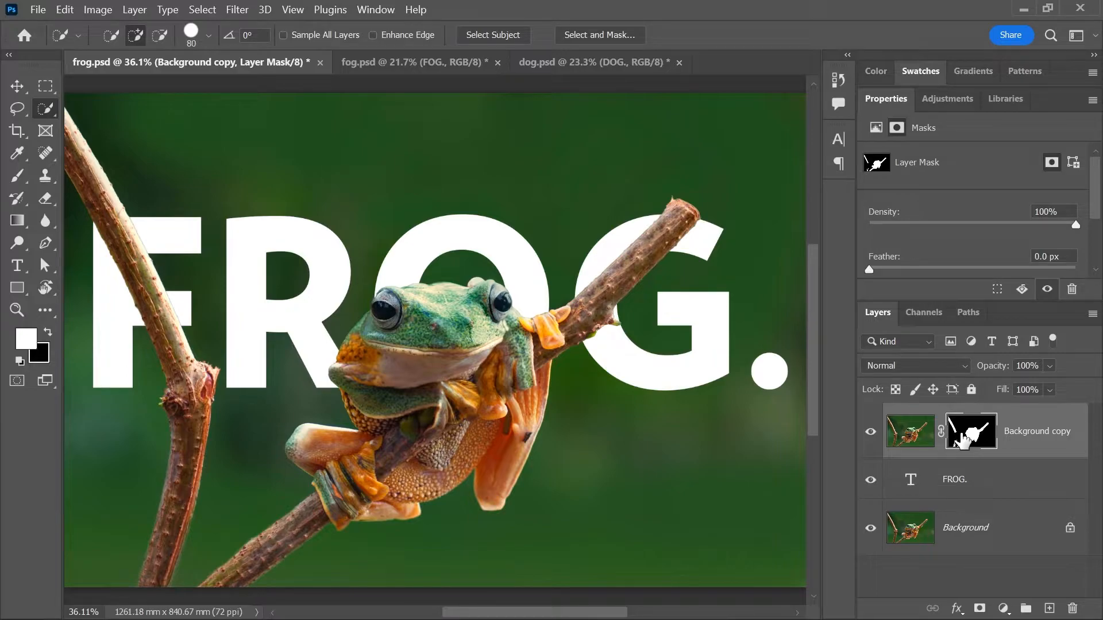
- Touch up the fog.psd layer mask so the man stands before FOG., then move to dog.psd
click(436, 62)
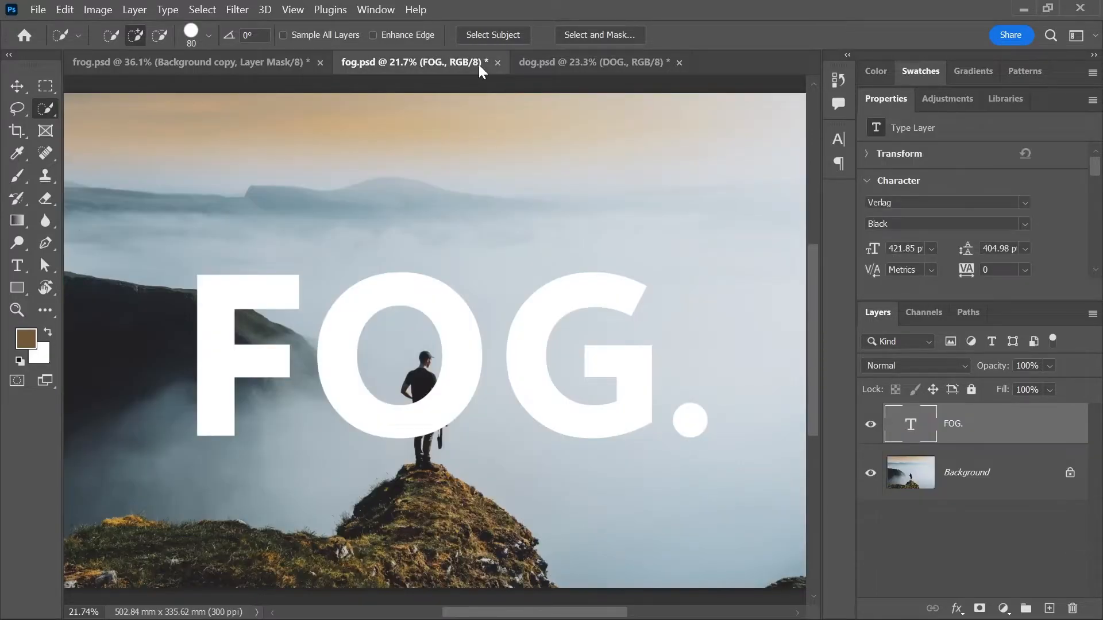
mouse_move(408, 334)
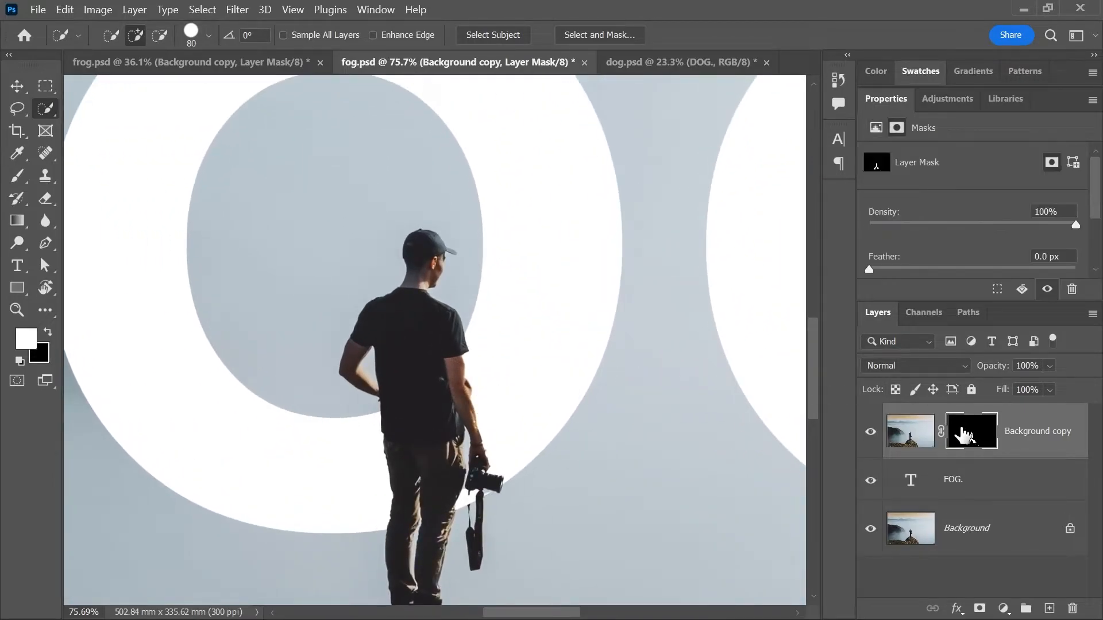
click(17, 177)
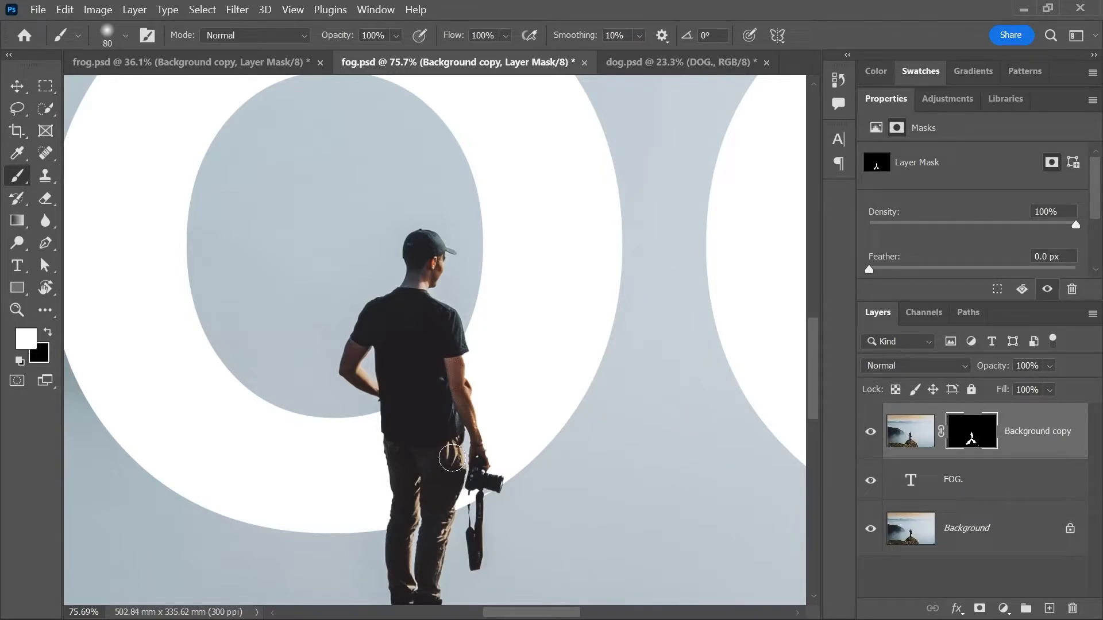
click(664, 62)
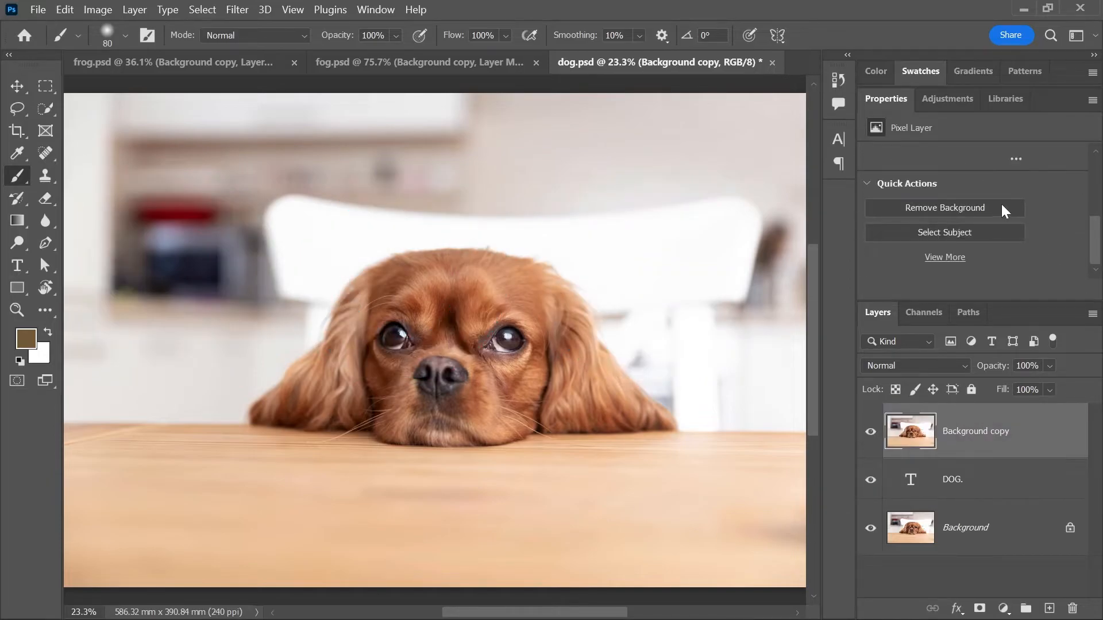
- Remove the dog photo's background with a layer mask so it sits before DOG
click(944, 208)
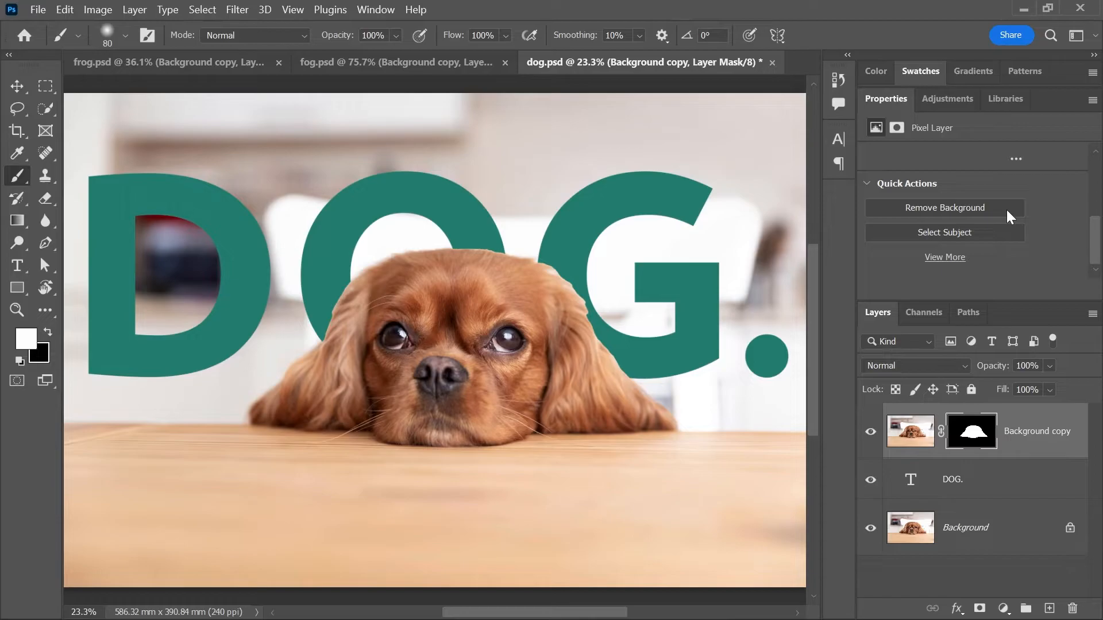
mouse_move(974, 431)
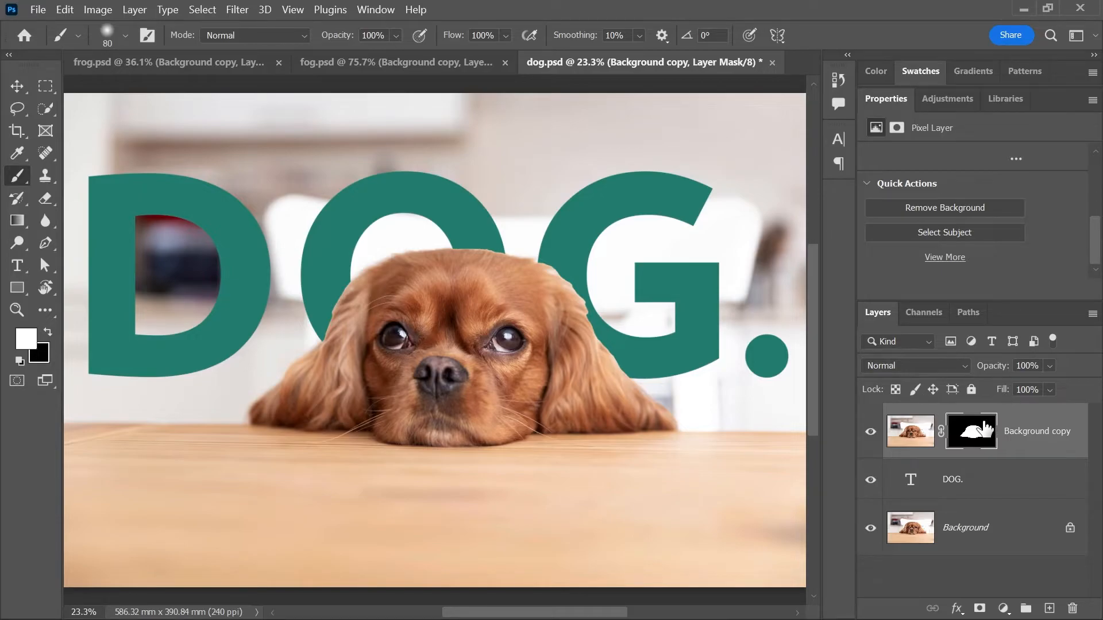
right_click(970, 431)
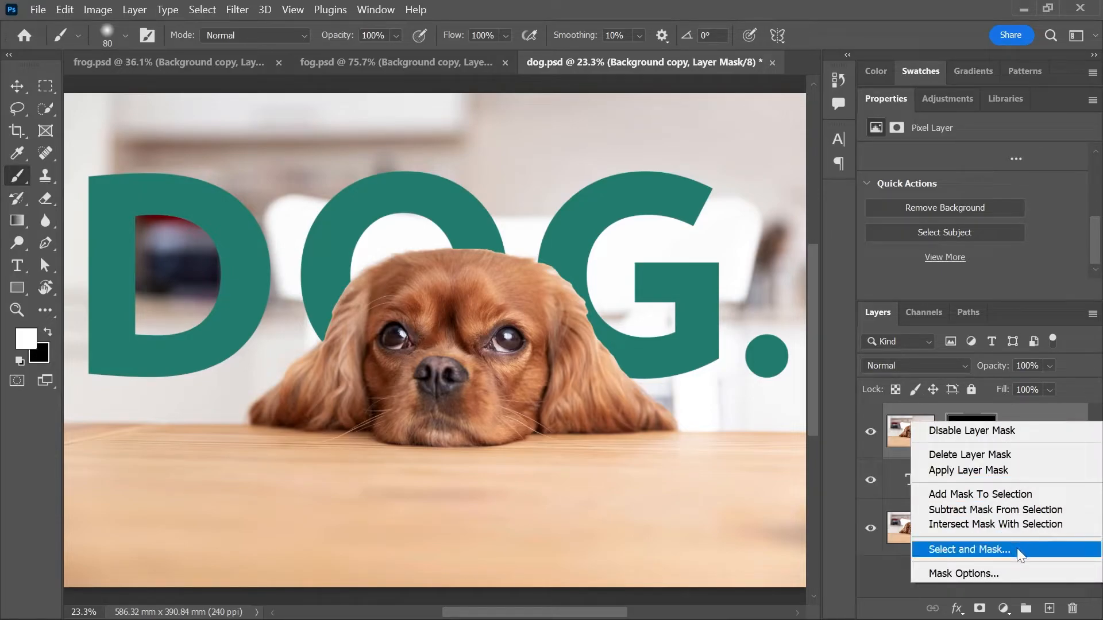
- Refine the dog mask in Select and Mask: view On Black, Decontaminate Colors, output New Layer with Layer Mask
click(969, 549)
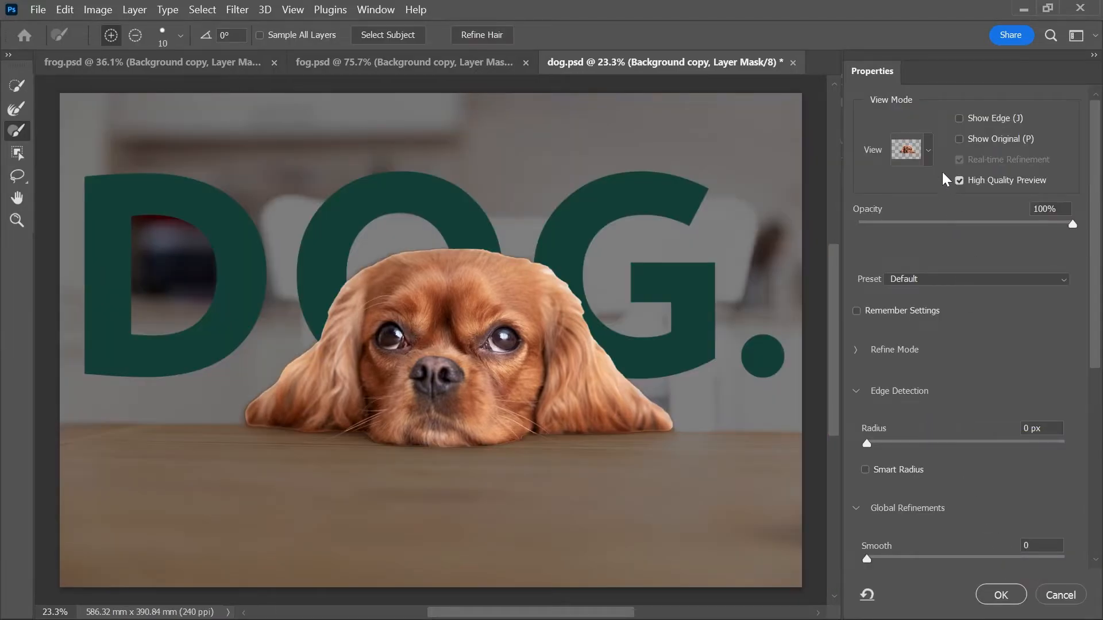
click(928, 150)
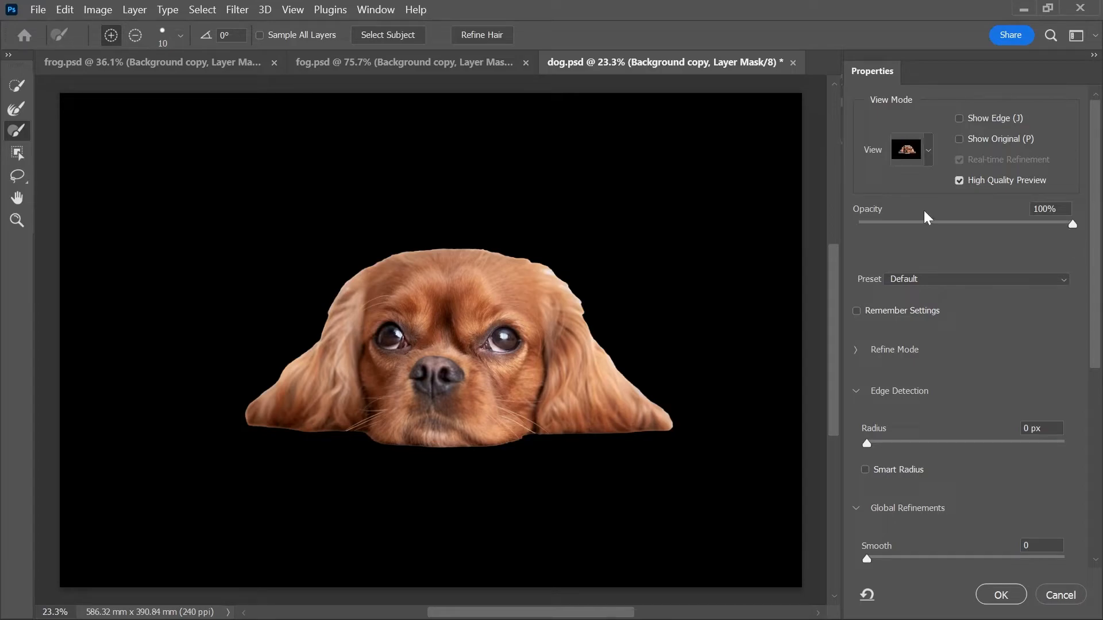
click(482, 34)
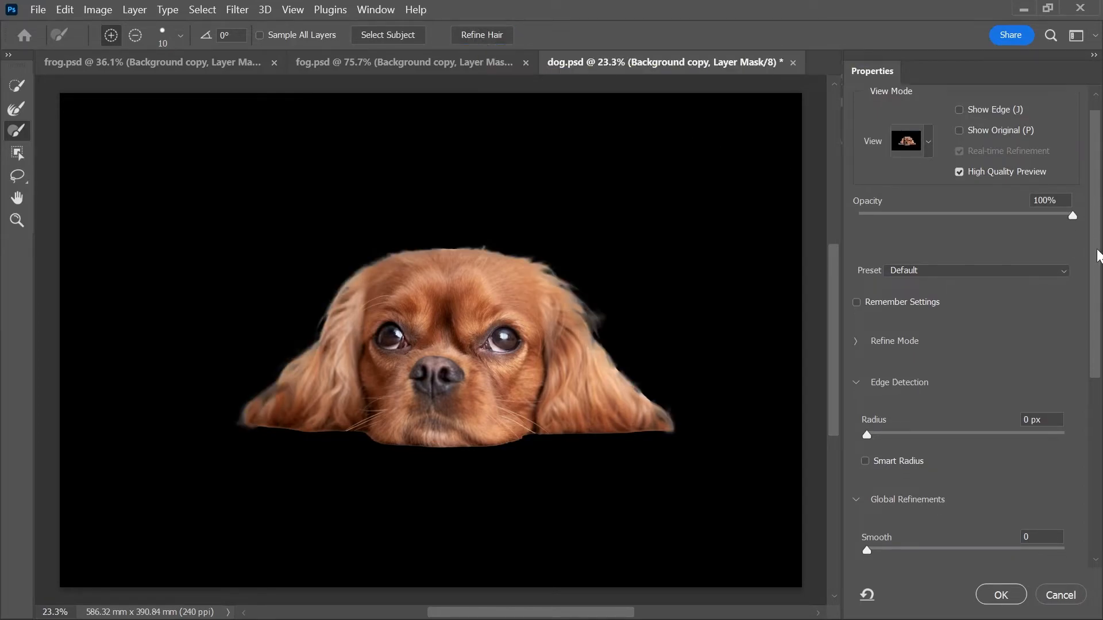
scroll(down, 3)
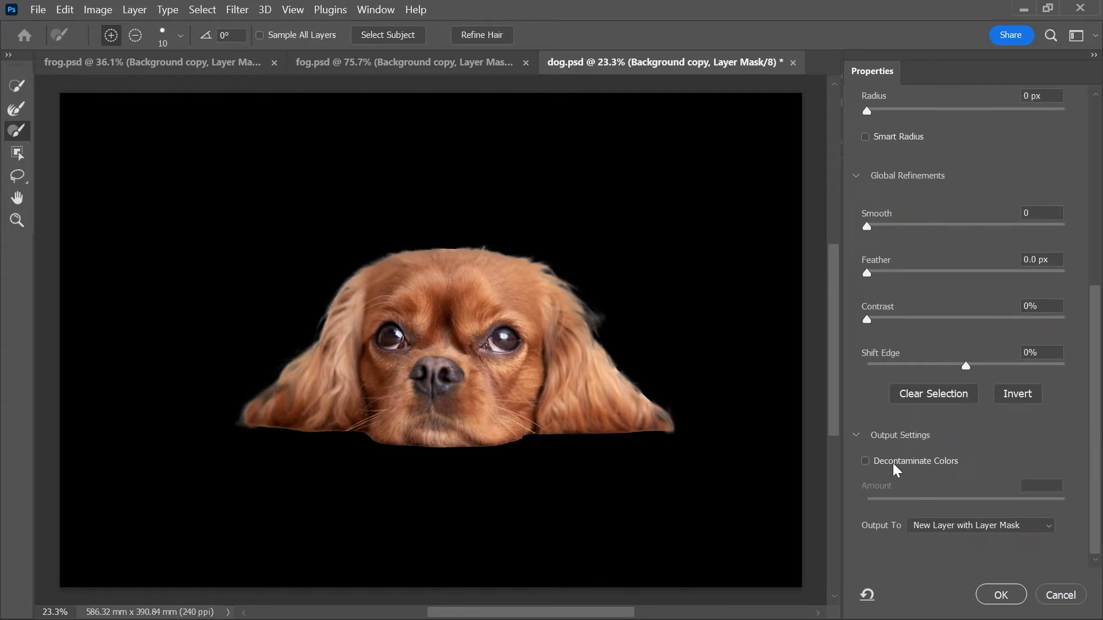
click(865, 462)
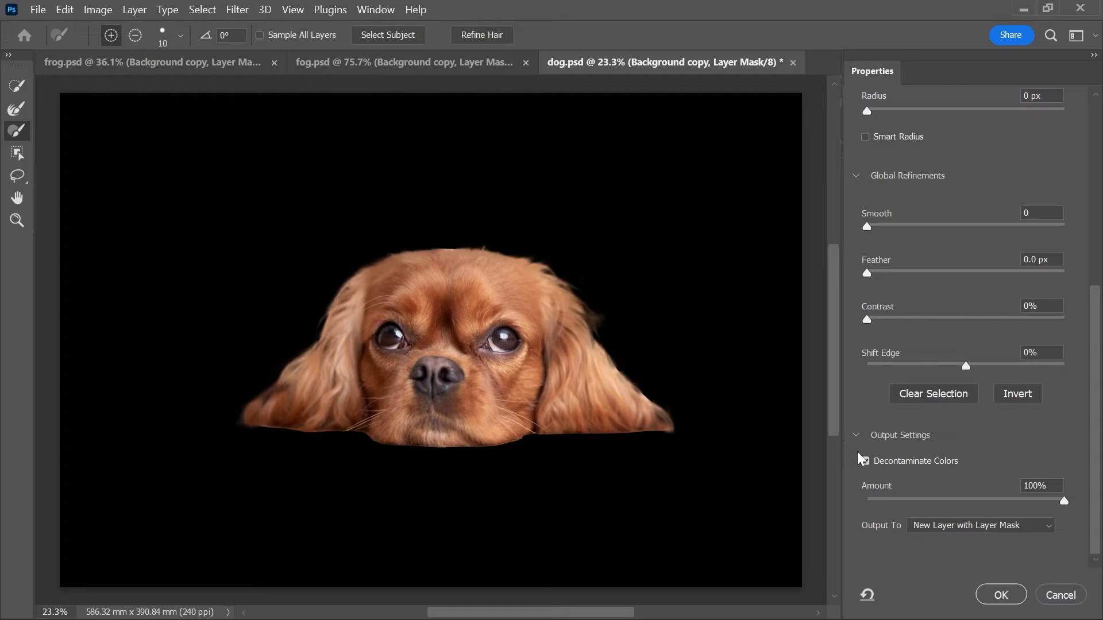
click(865, 461)
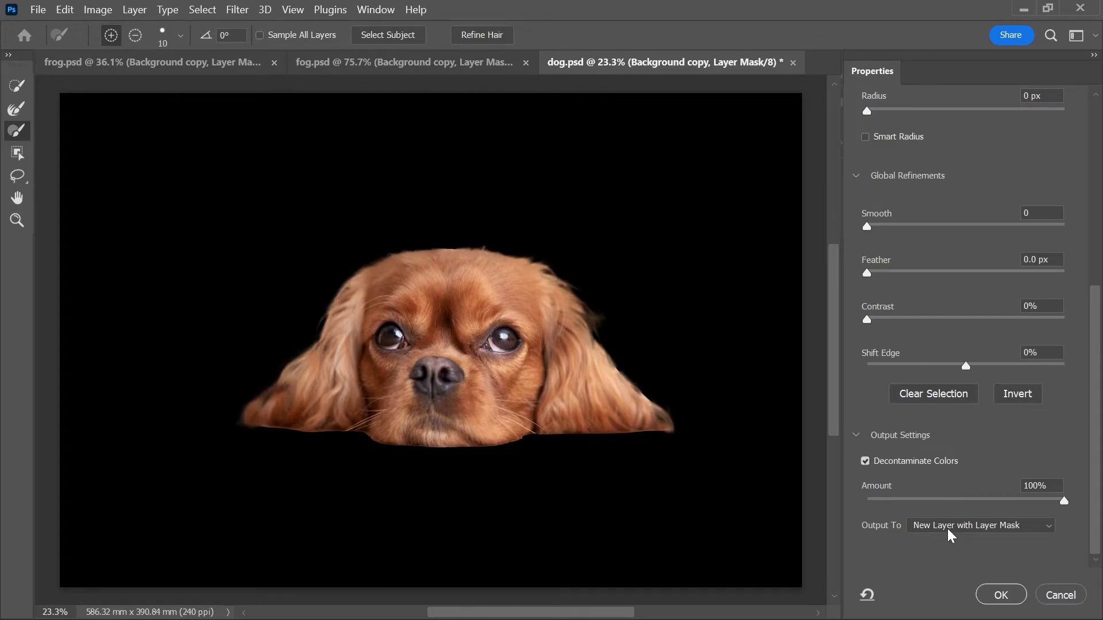
click(1001, 595)
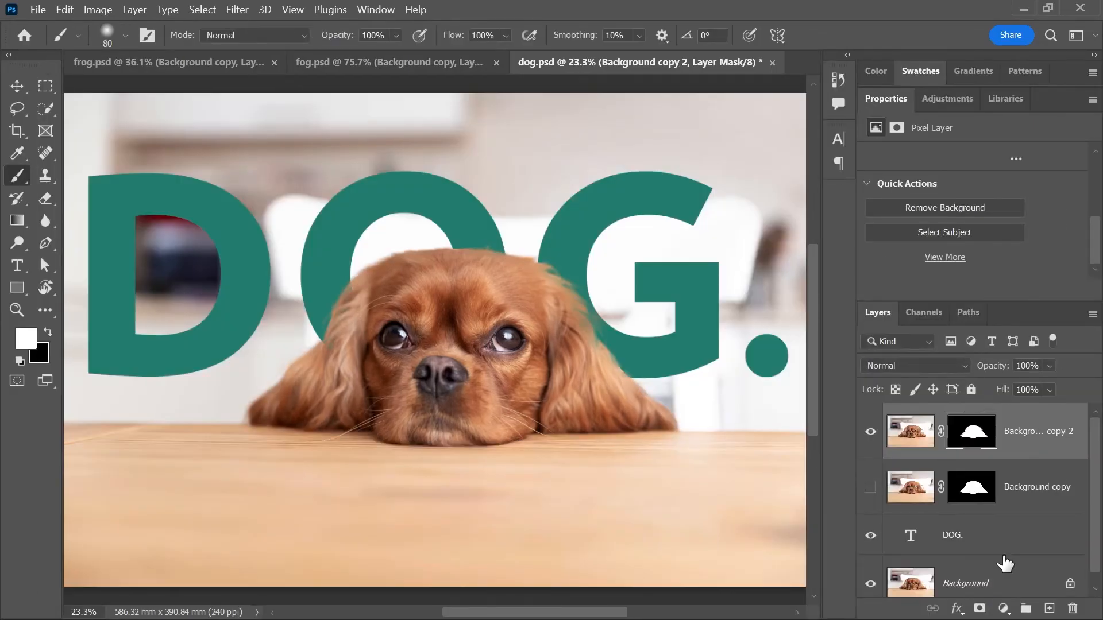